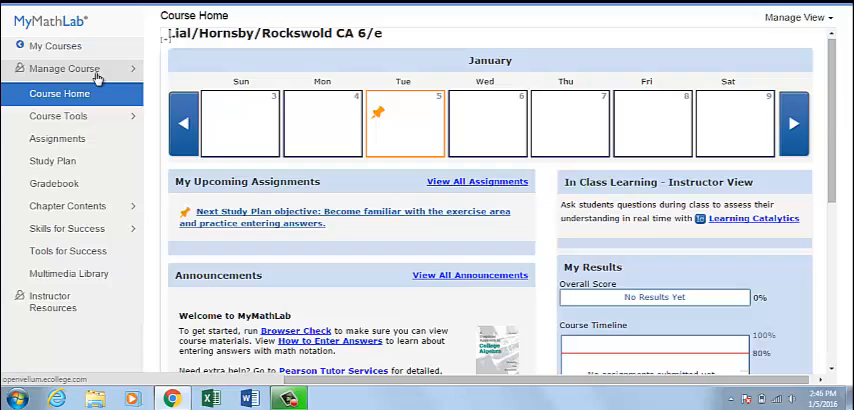
# - Reach Edit MML Settings from Manage Course to show the course settings summary
pyautogui.click(64, 68)
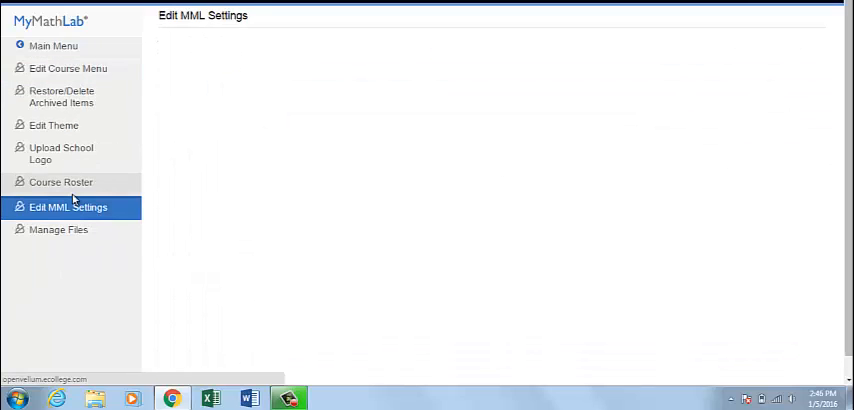
pyautogui.click(68, 208)
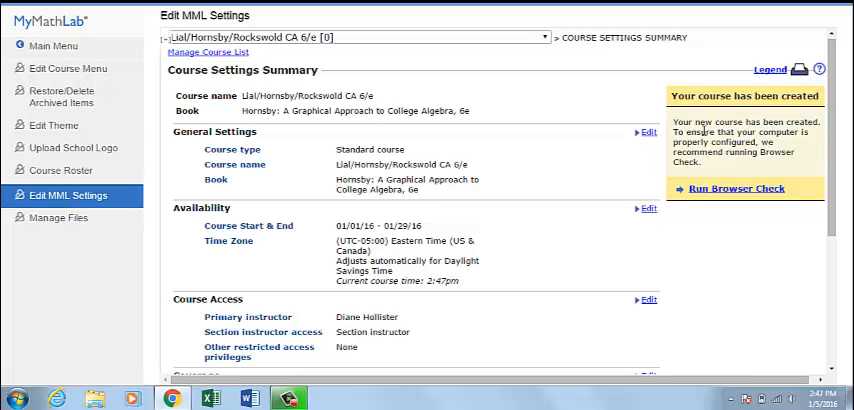
# - Edit General Settings and switch the course type from Standard to Coordinator
pyautogui.click(644, 132)
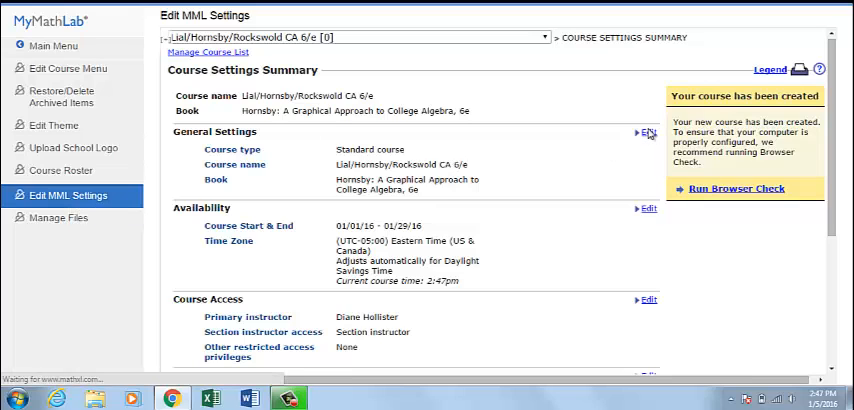
pyautogui.click(648, 132)
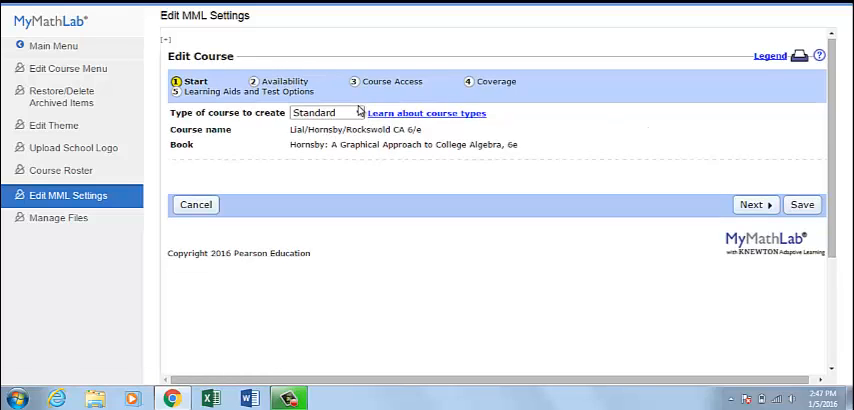
pyautogui.click(356, 112)
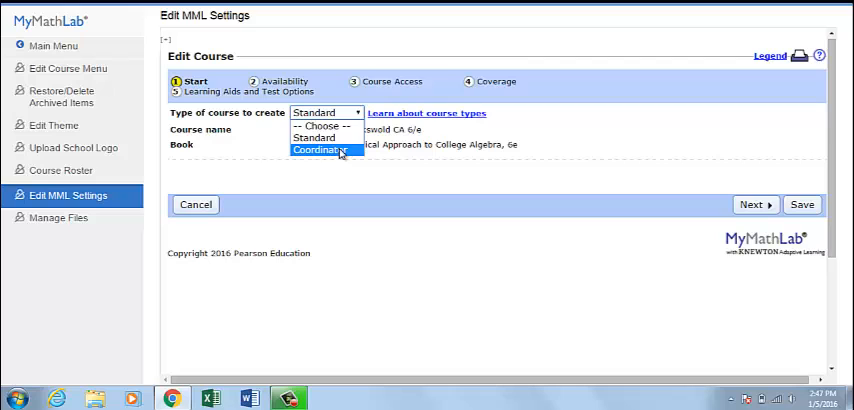
pyautogui.click(322, 152)
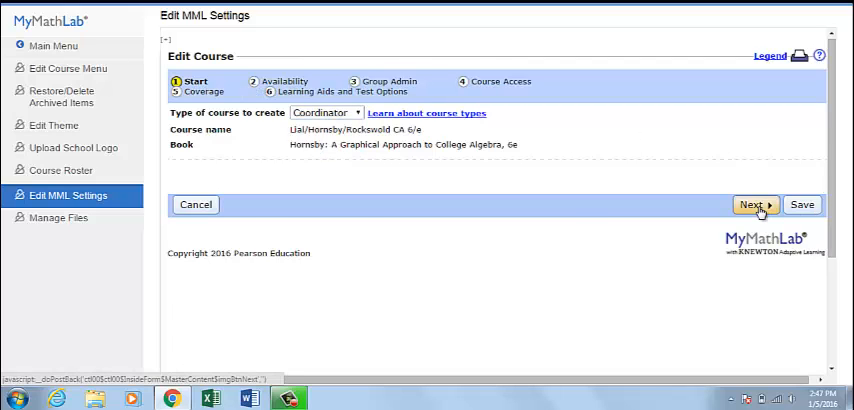
# - Advance through Availability with its dates and Eastern time zone to Group Admin
pyautogui.click(752, 204)
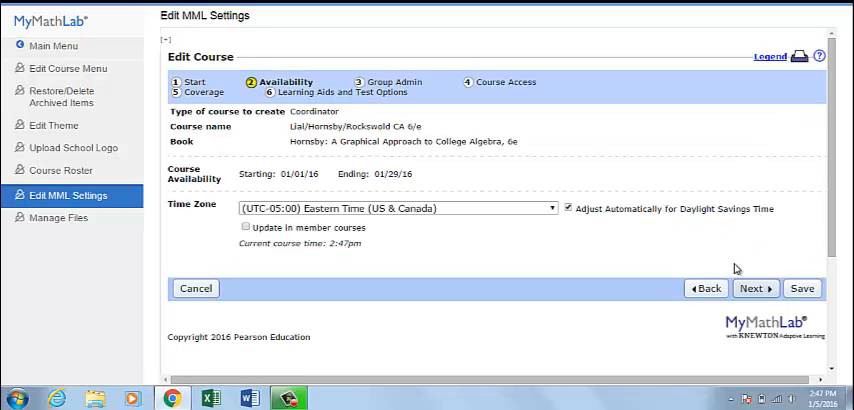
pyautogui.click(756, 288)
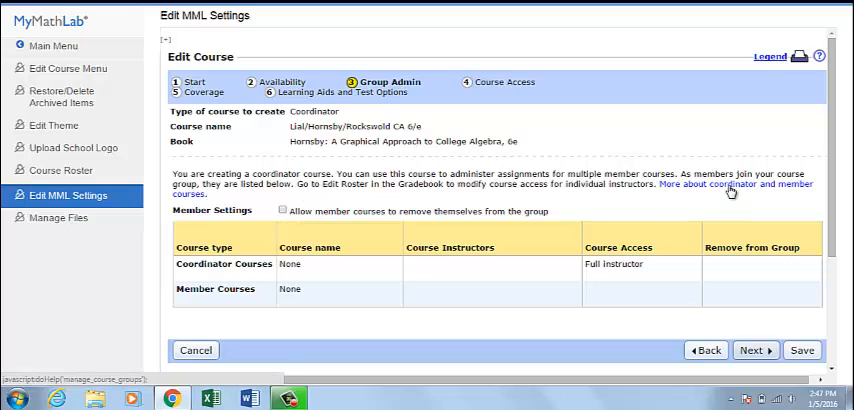
# - Continue from Group Admin to the Course Access step for section instructors
pyautogui.click(752, 350)
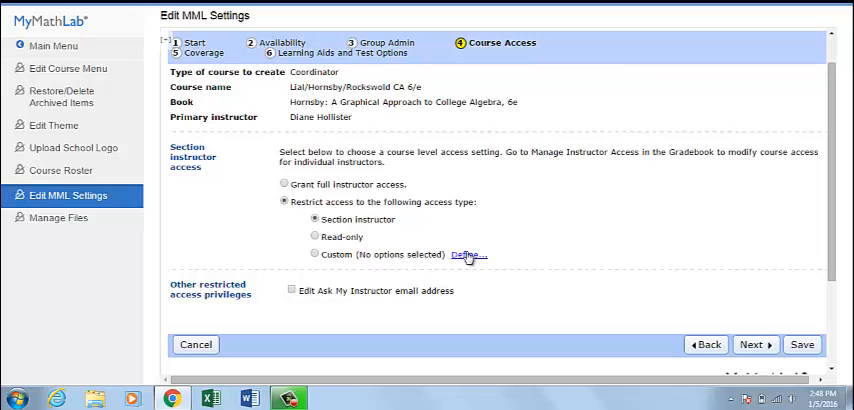
# - View the Define Custom Access privileges for the Custom option, then go back to Group Admin
pyautogui.click(466, 254)
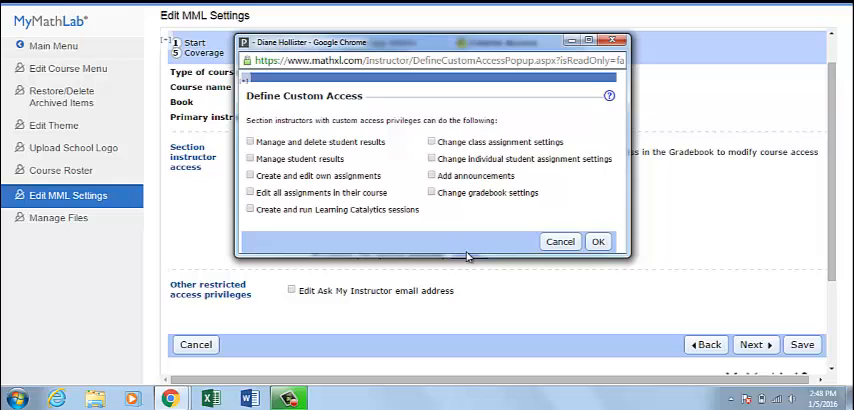
pyautogui.click(598, 240)
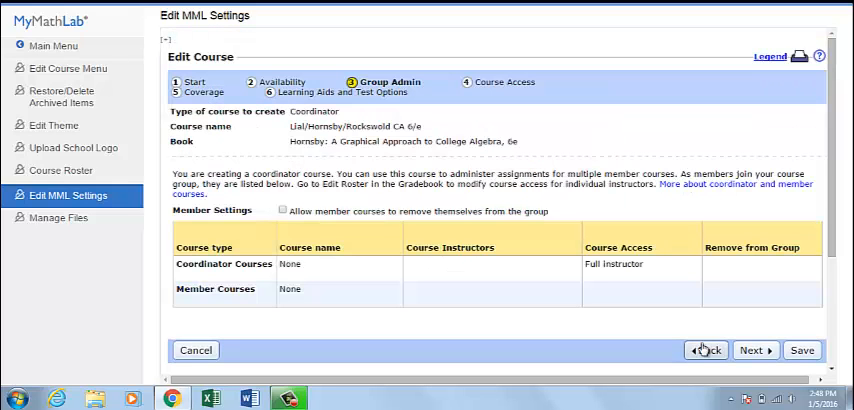